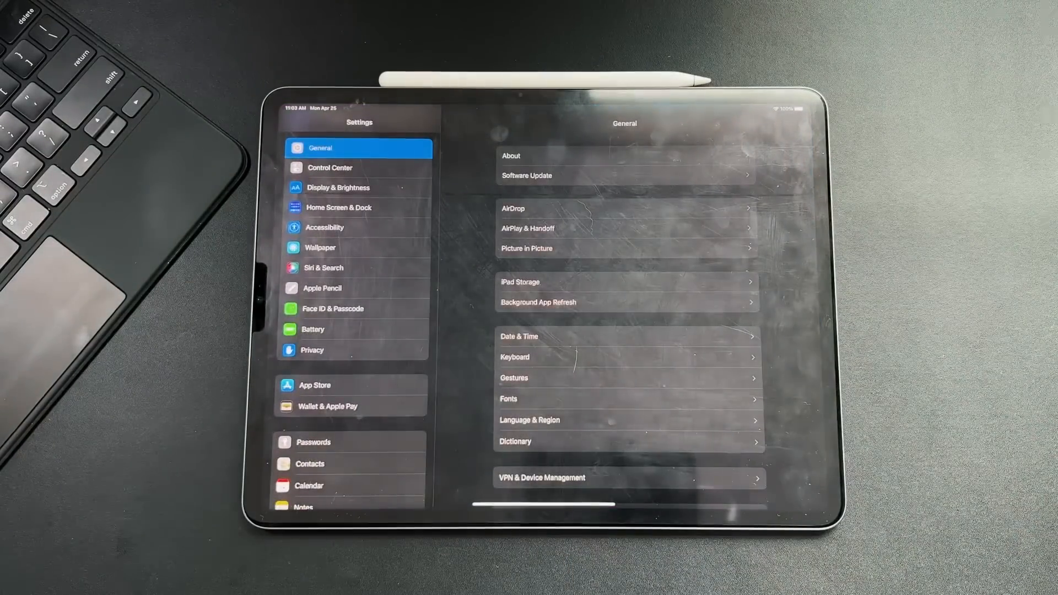
Step: View the About page showing the iPad Pro model, software version 15.5 and storage
left_click(526, 175)
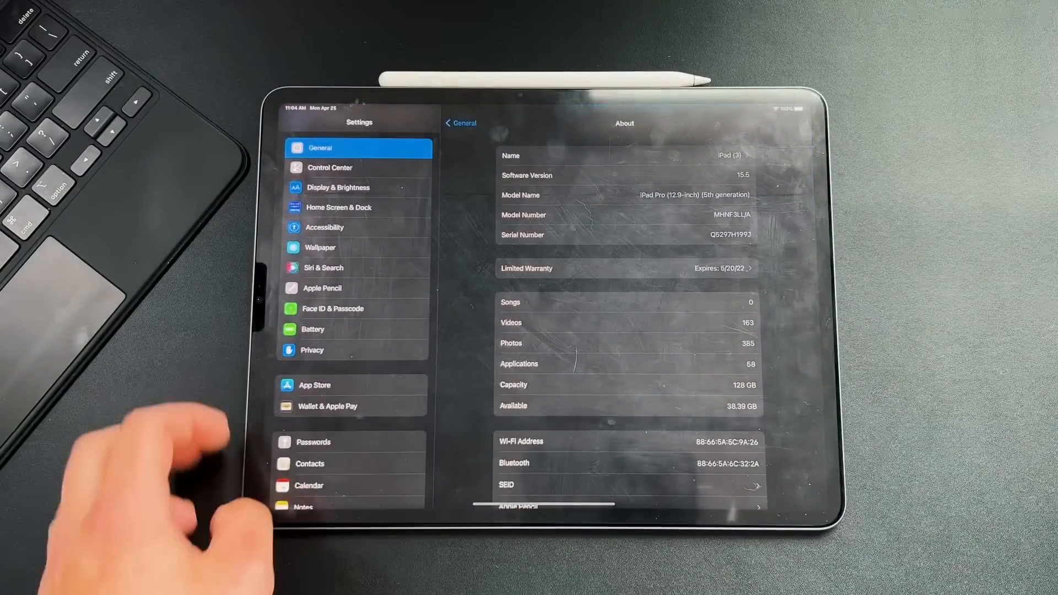
left_click(329, 167)
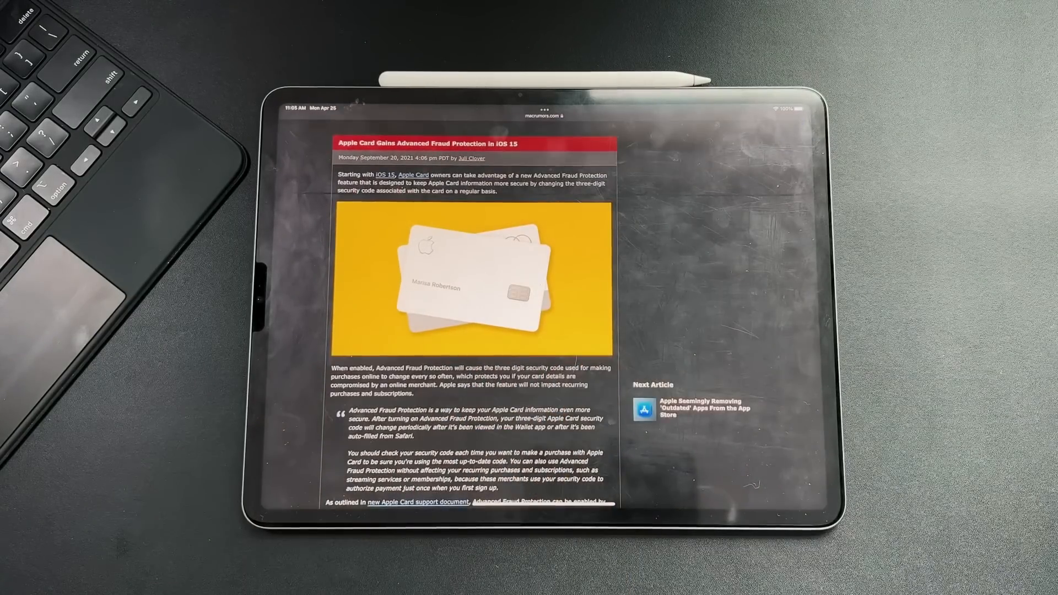
scroll("down", 3)
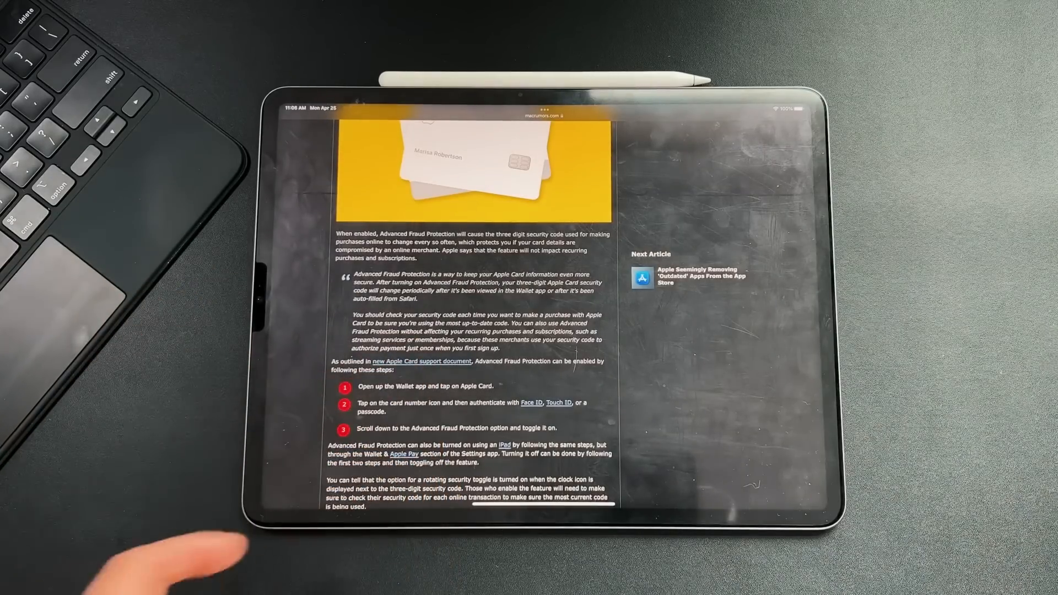
scroll("down", 3)
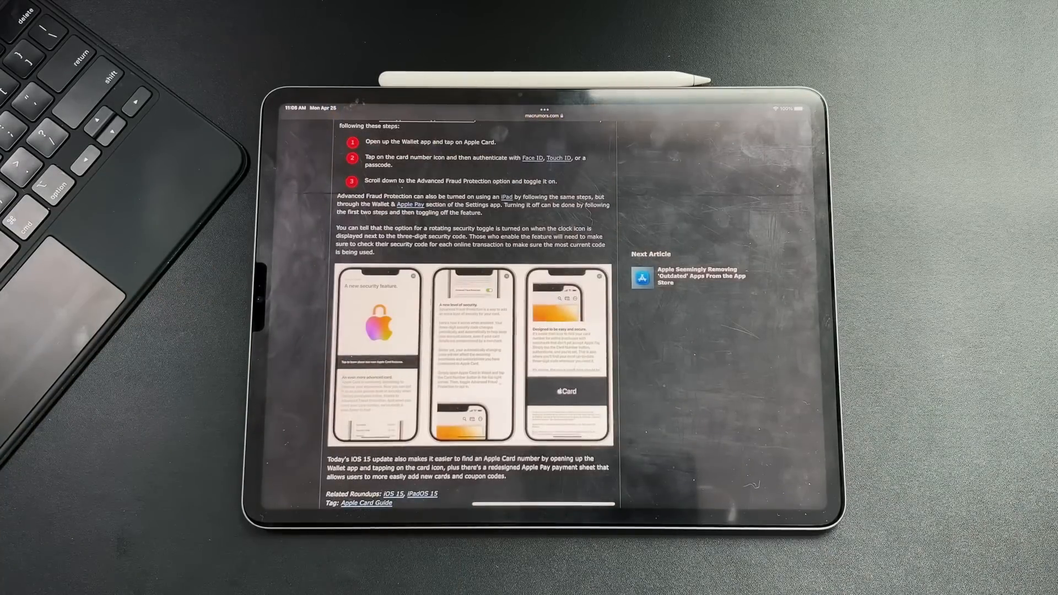
scroll("down", 3)
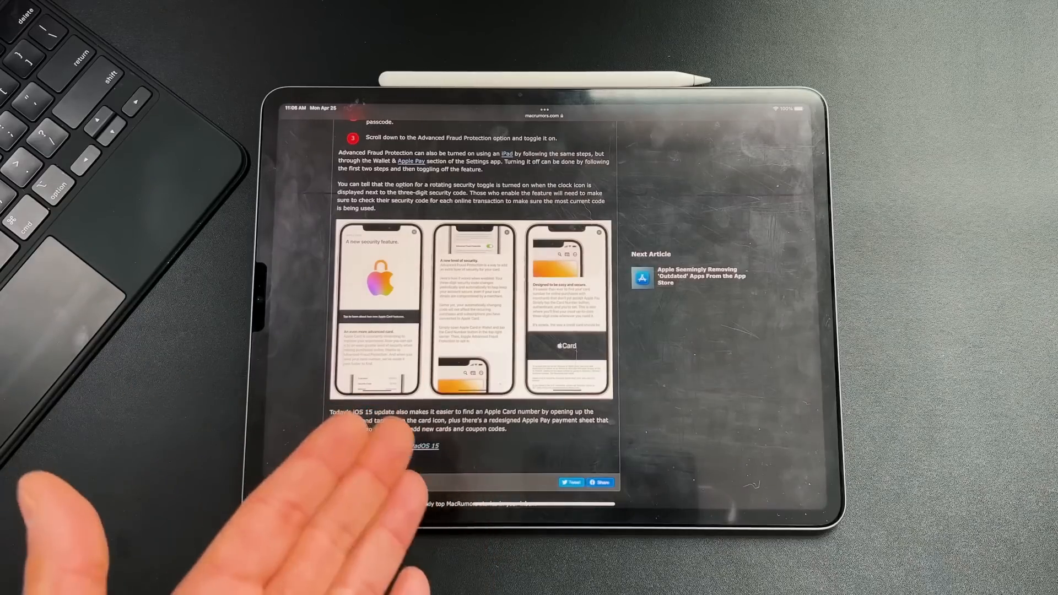
scroll("down", 3)
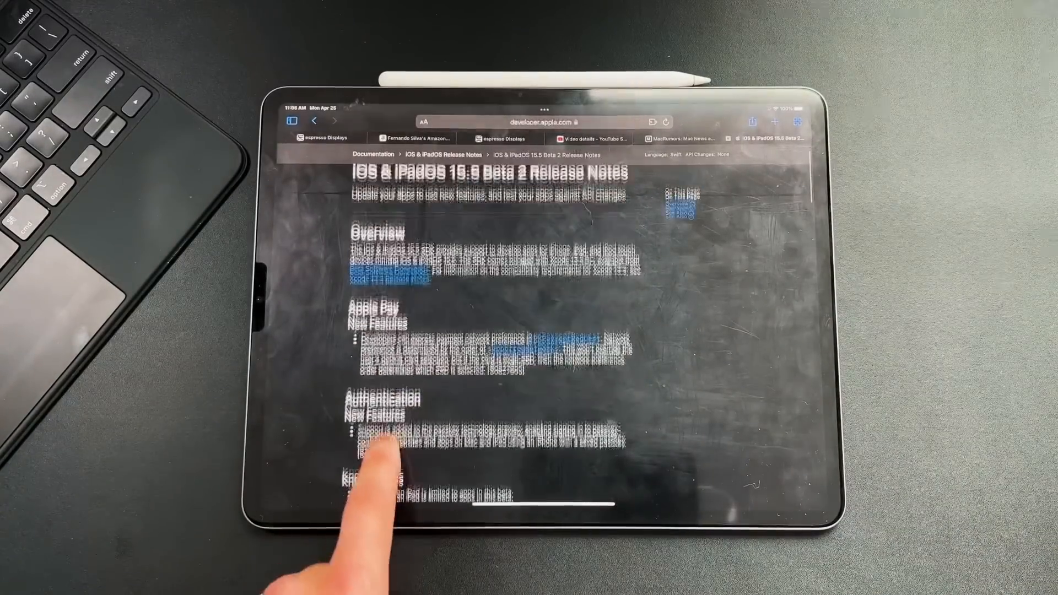
Step: Scroll the 15.5 Beta 2 release notes down to the Known Issues, UIKit and See Also sections
scroll("down", 3)
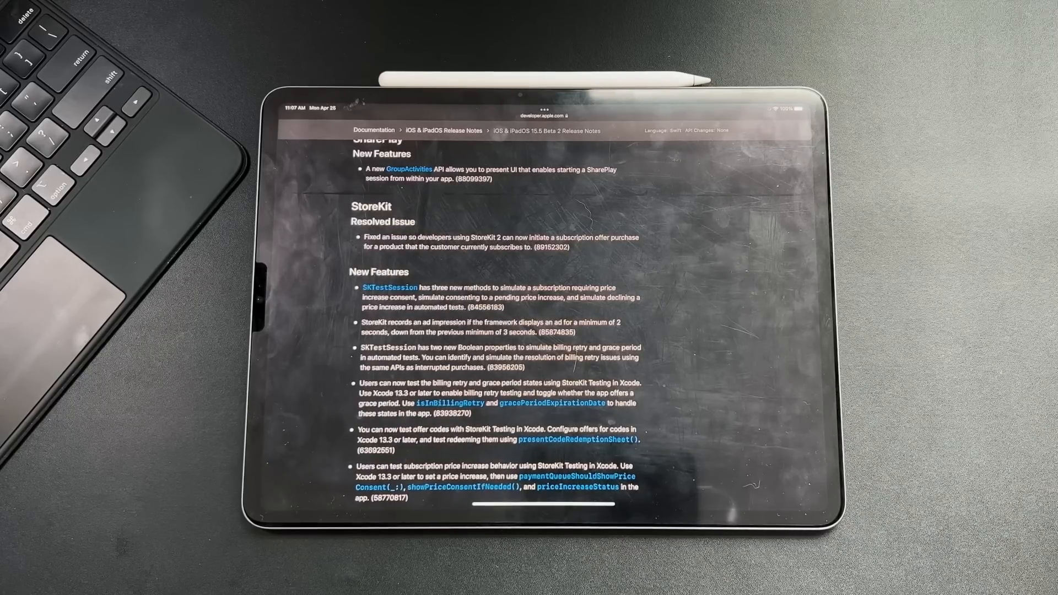
scroll("down", 3)
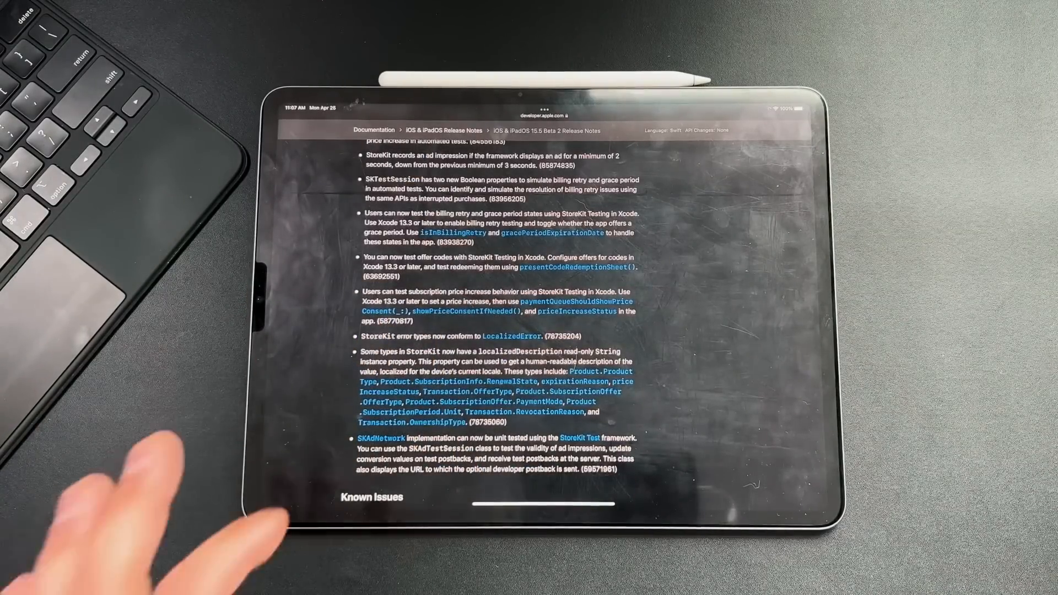
scroll("down", 3)
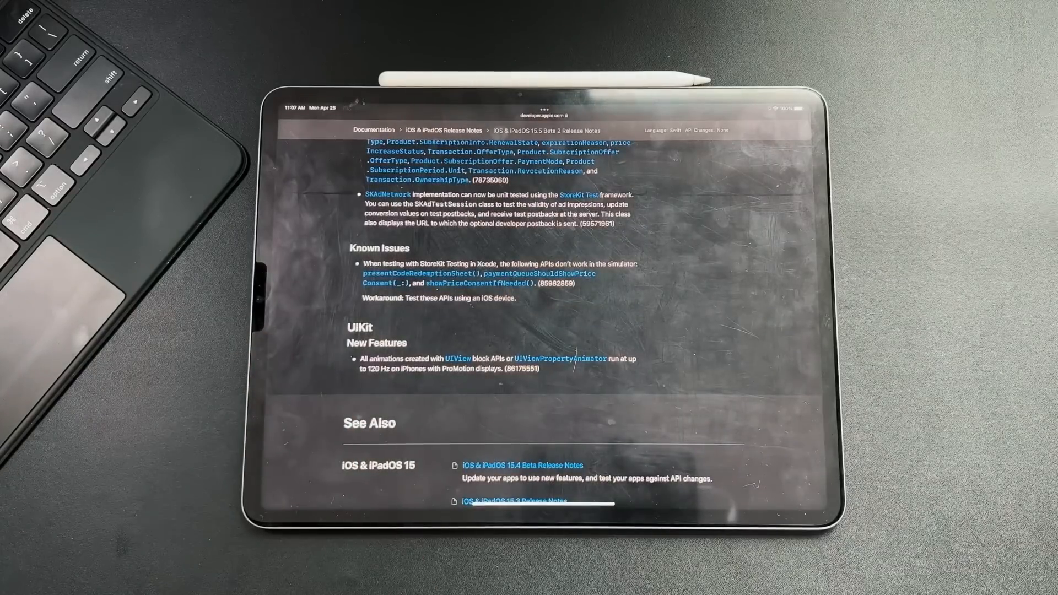
Step: Scroll past the end of the release notes before switching to the Control Center settings
scroll("down", 3)
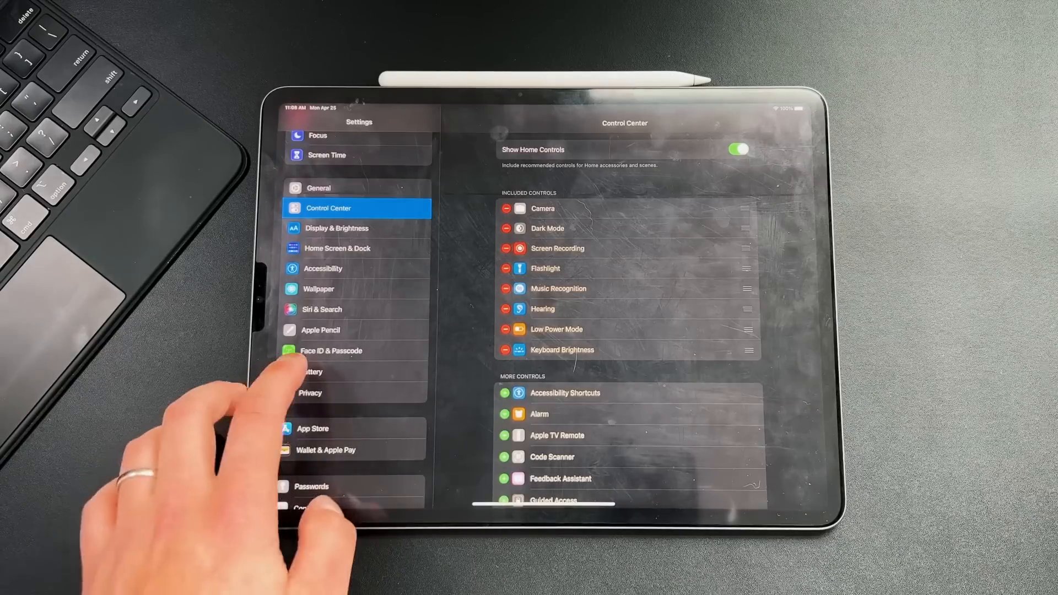
Step: View the Battery page's Last 10 Days charts: 2h 47m screen on, 1h 9m off
left_click(311, 372)
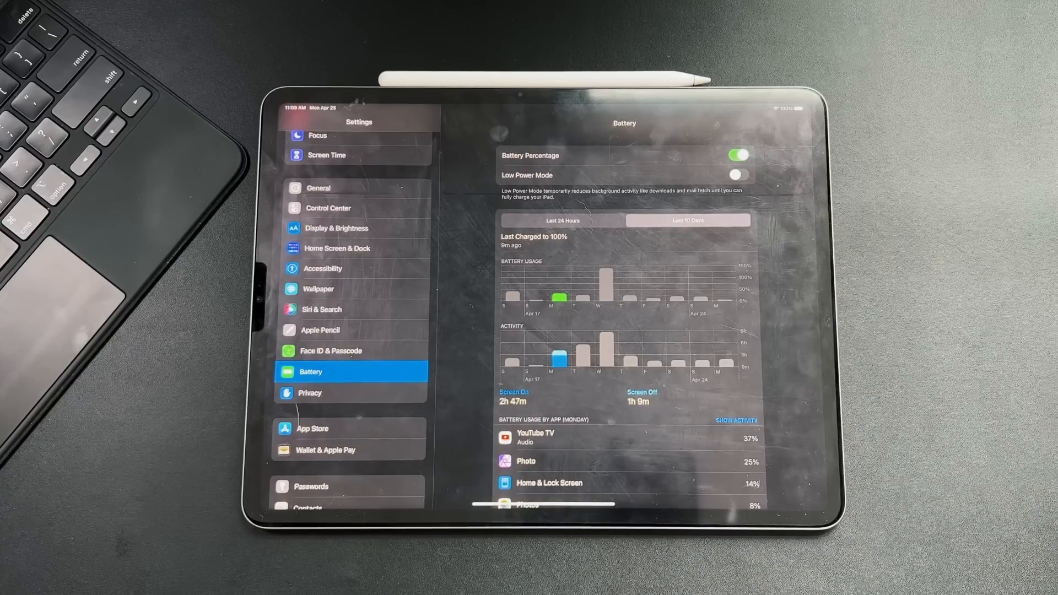
Step: Scroll the Battery page down to the 10-day charts to pick Sunday's usage figures
scroll("down", 3)
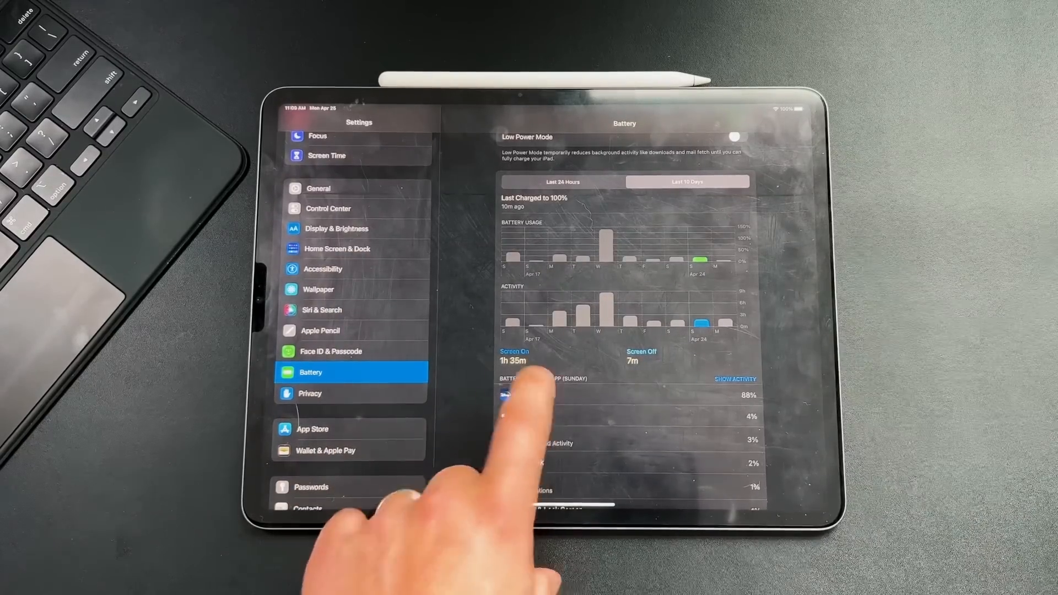
Step: Launch Affinity Photo and scroll through its gallery of untitled document thumbnails
left_click(735, 378)
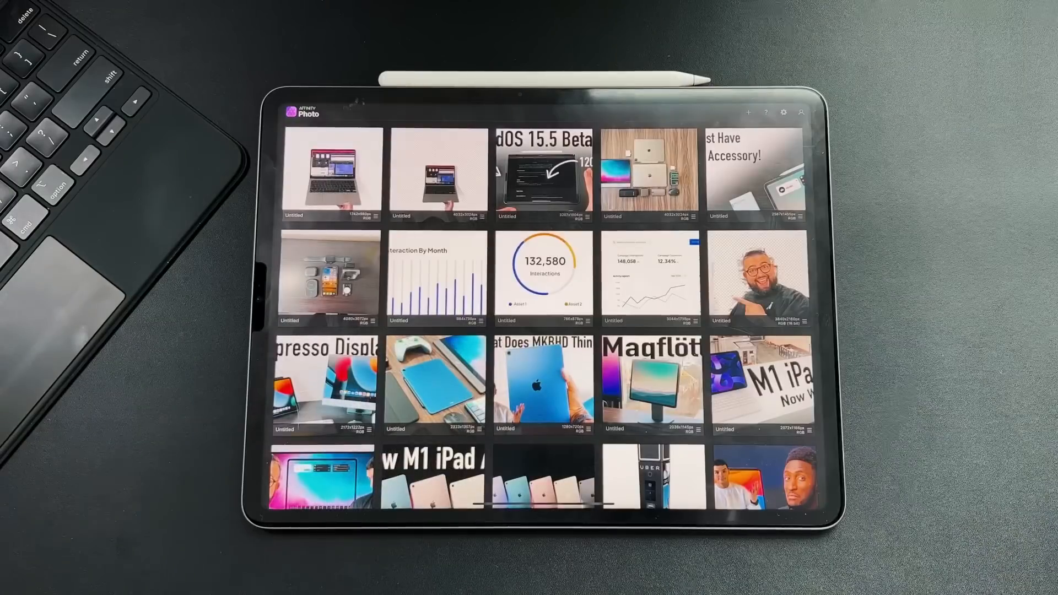
scroll("down", 3)
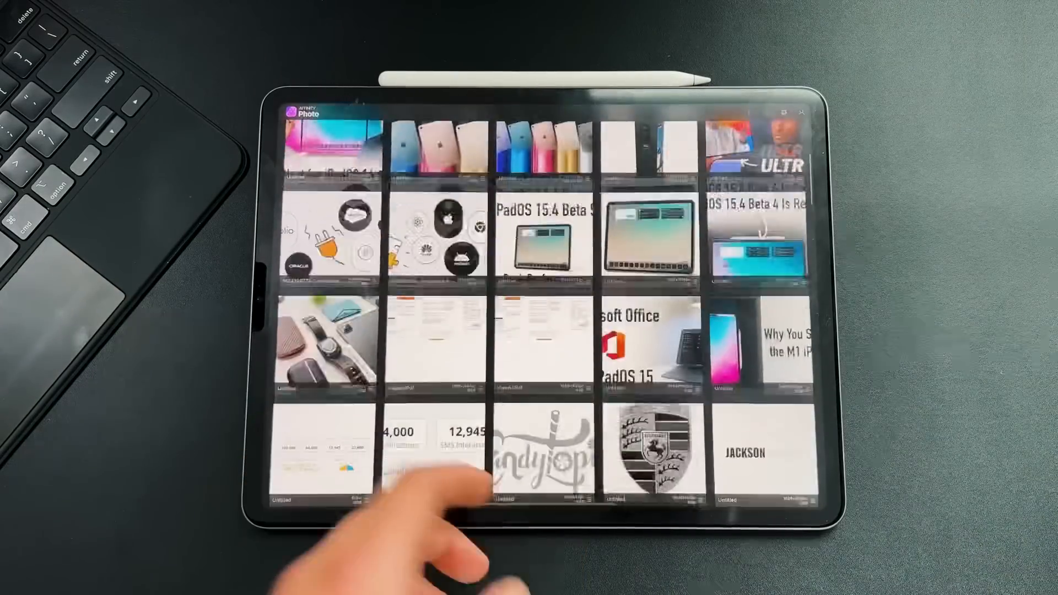